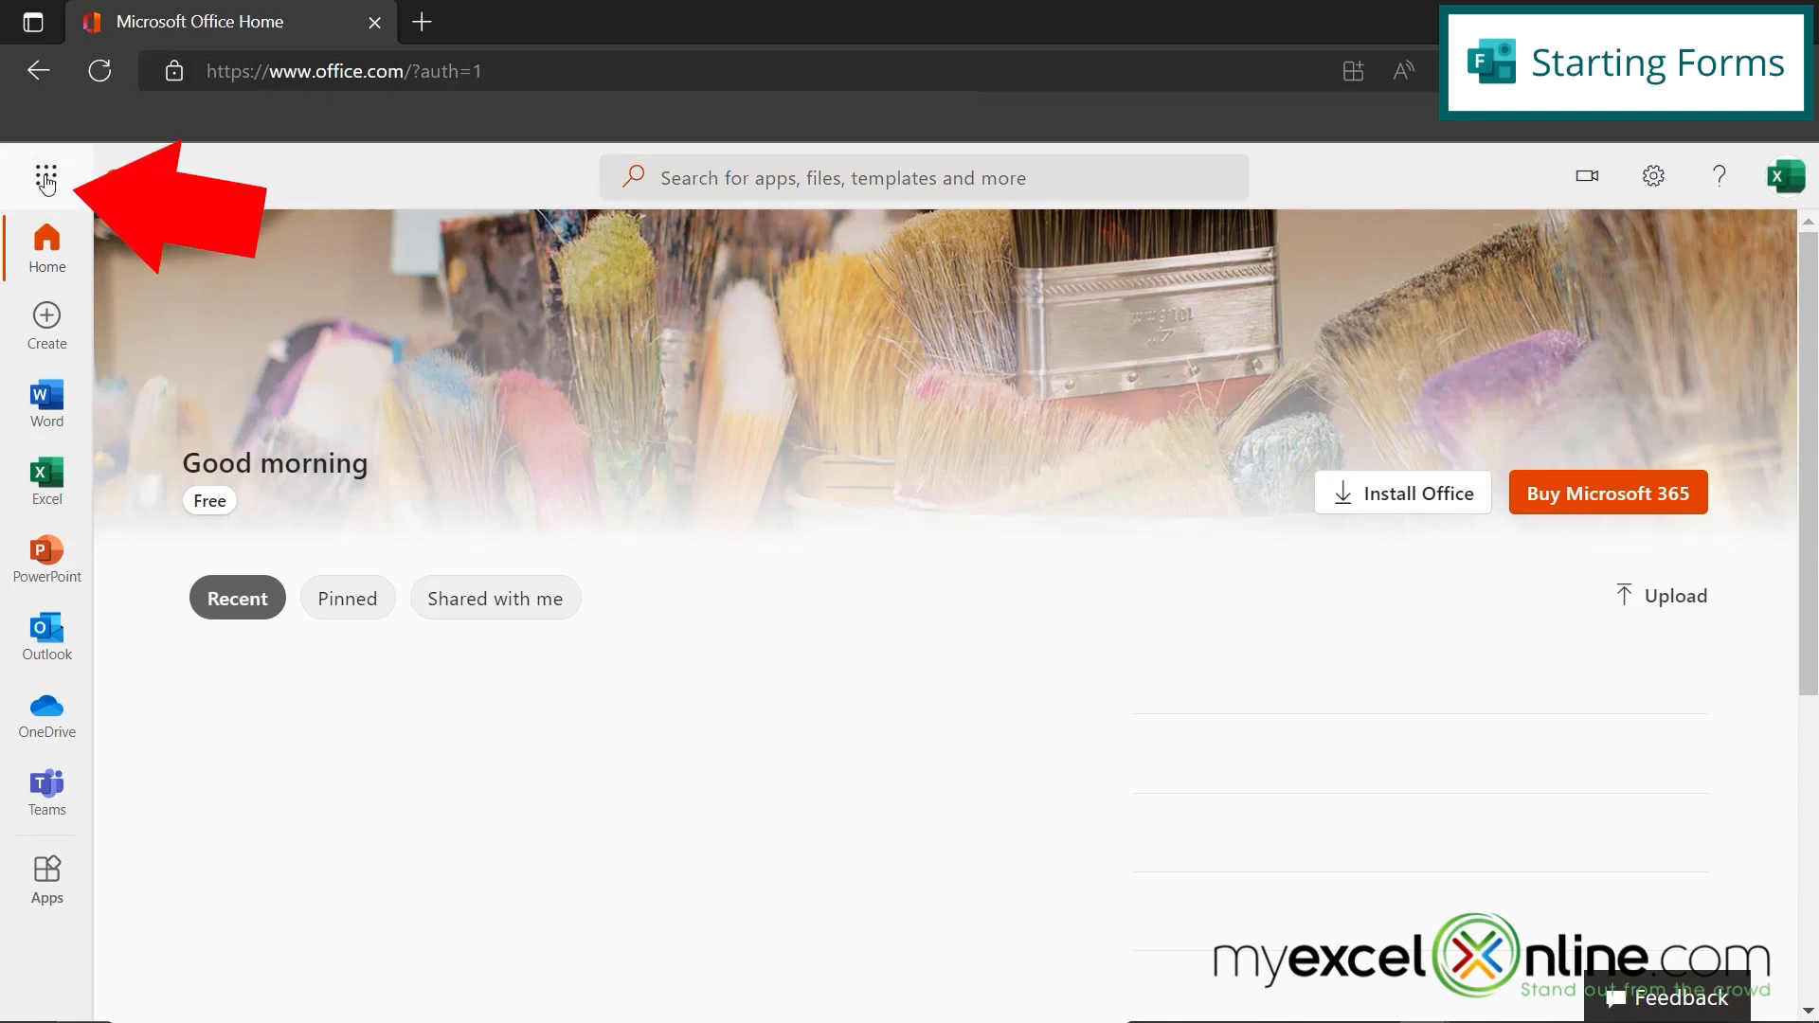
- Launch Microsoft Forms from the Office app list and start a new blank form
{"action": "left_click", "coordinate": [45, 181]}
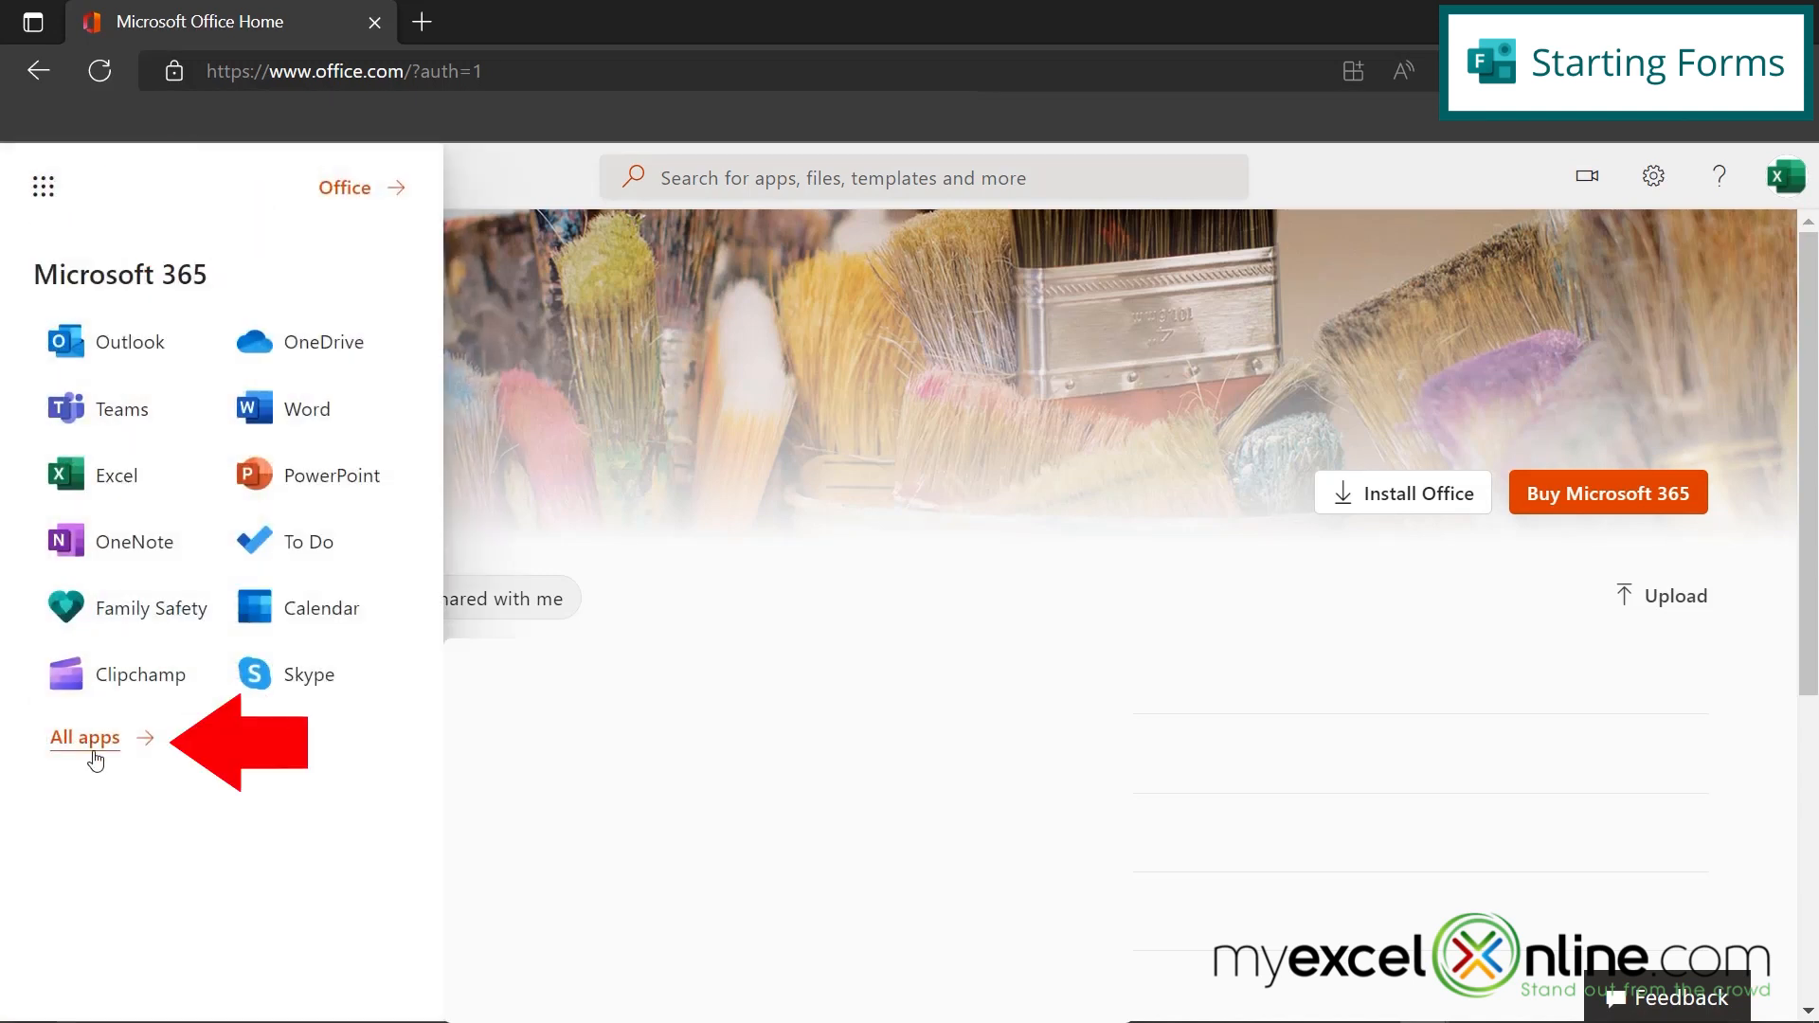
{"action": "left_click", "coordinate": [84, 738]}
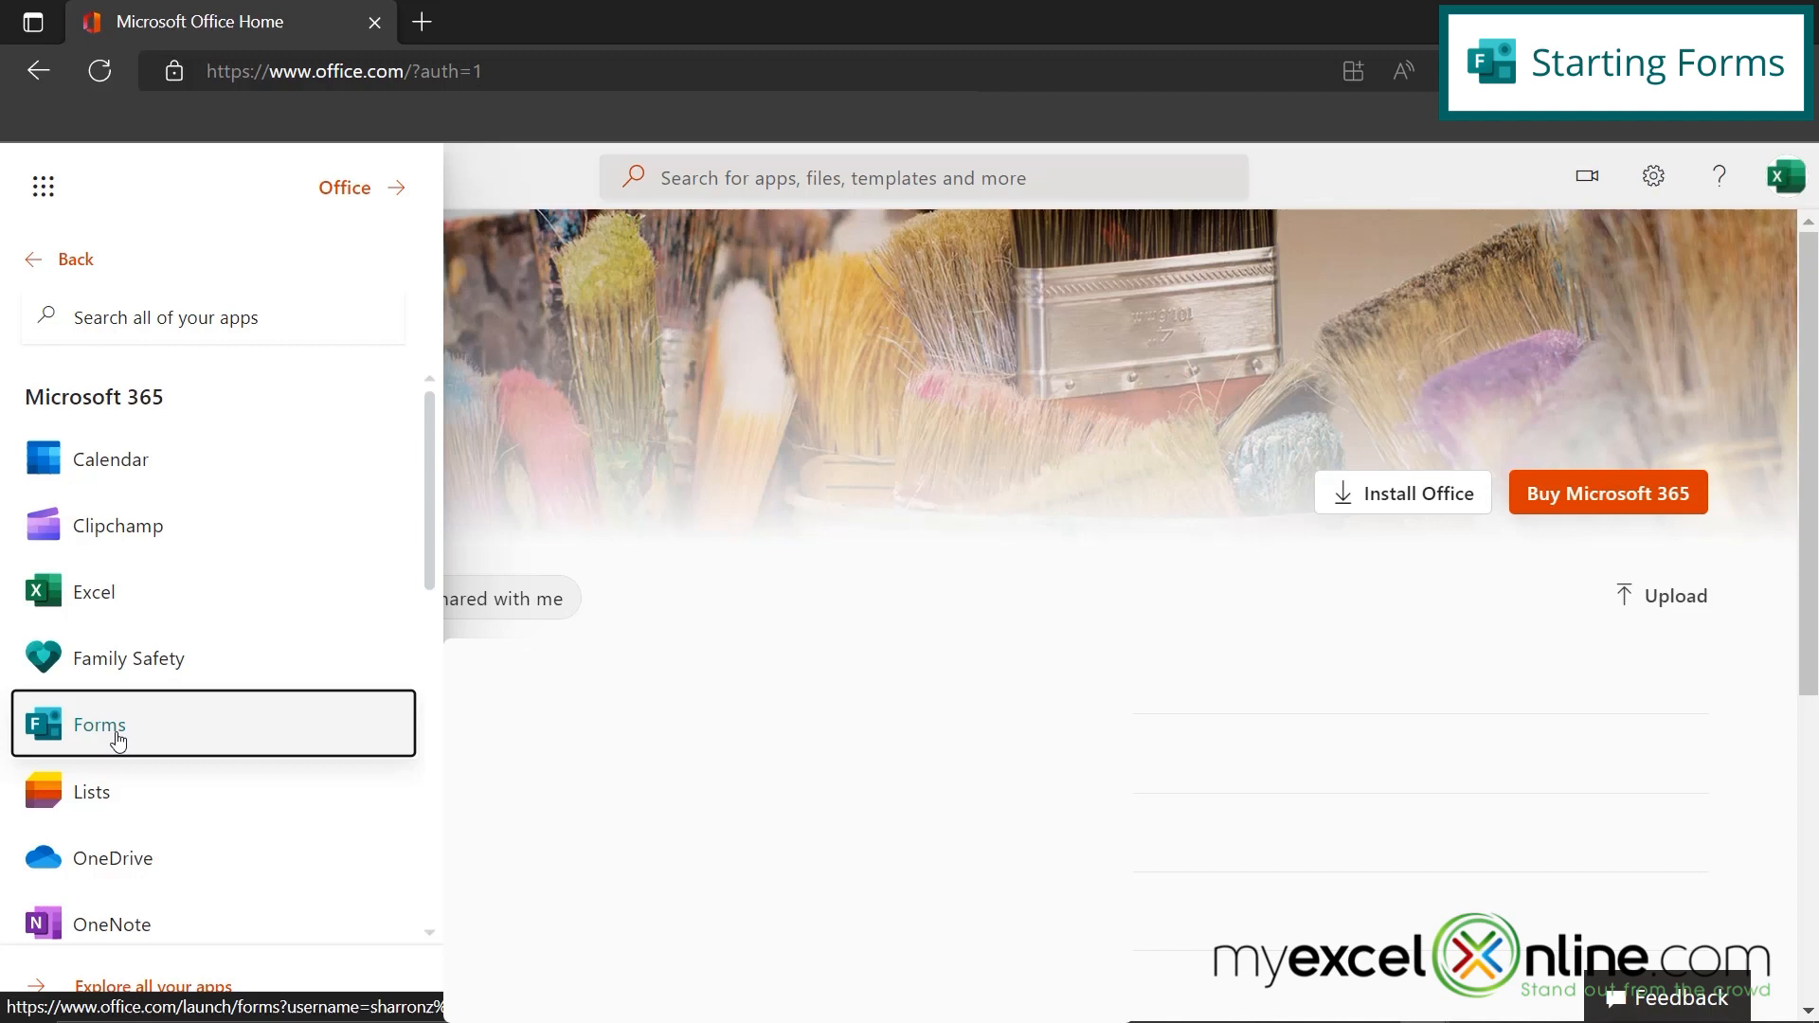
{"action": "left_click", "coordinate": [100, 725]}
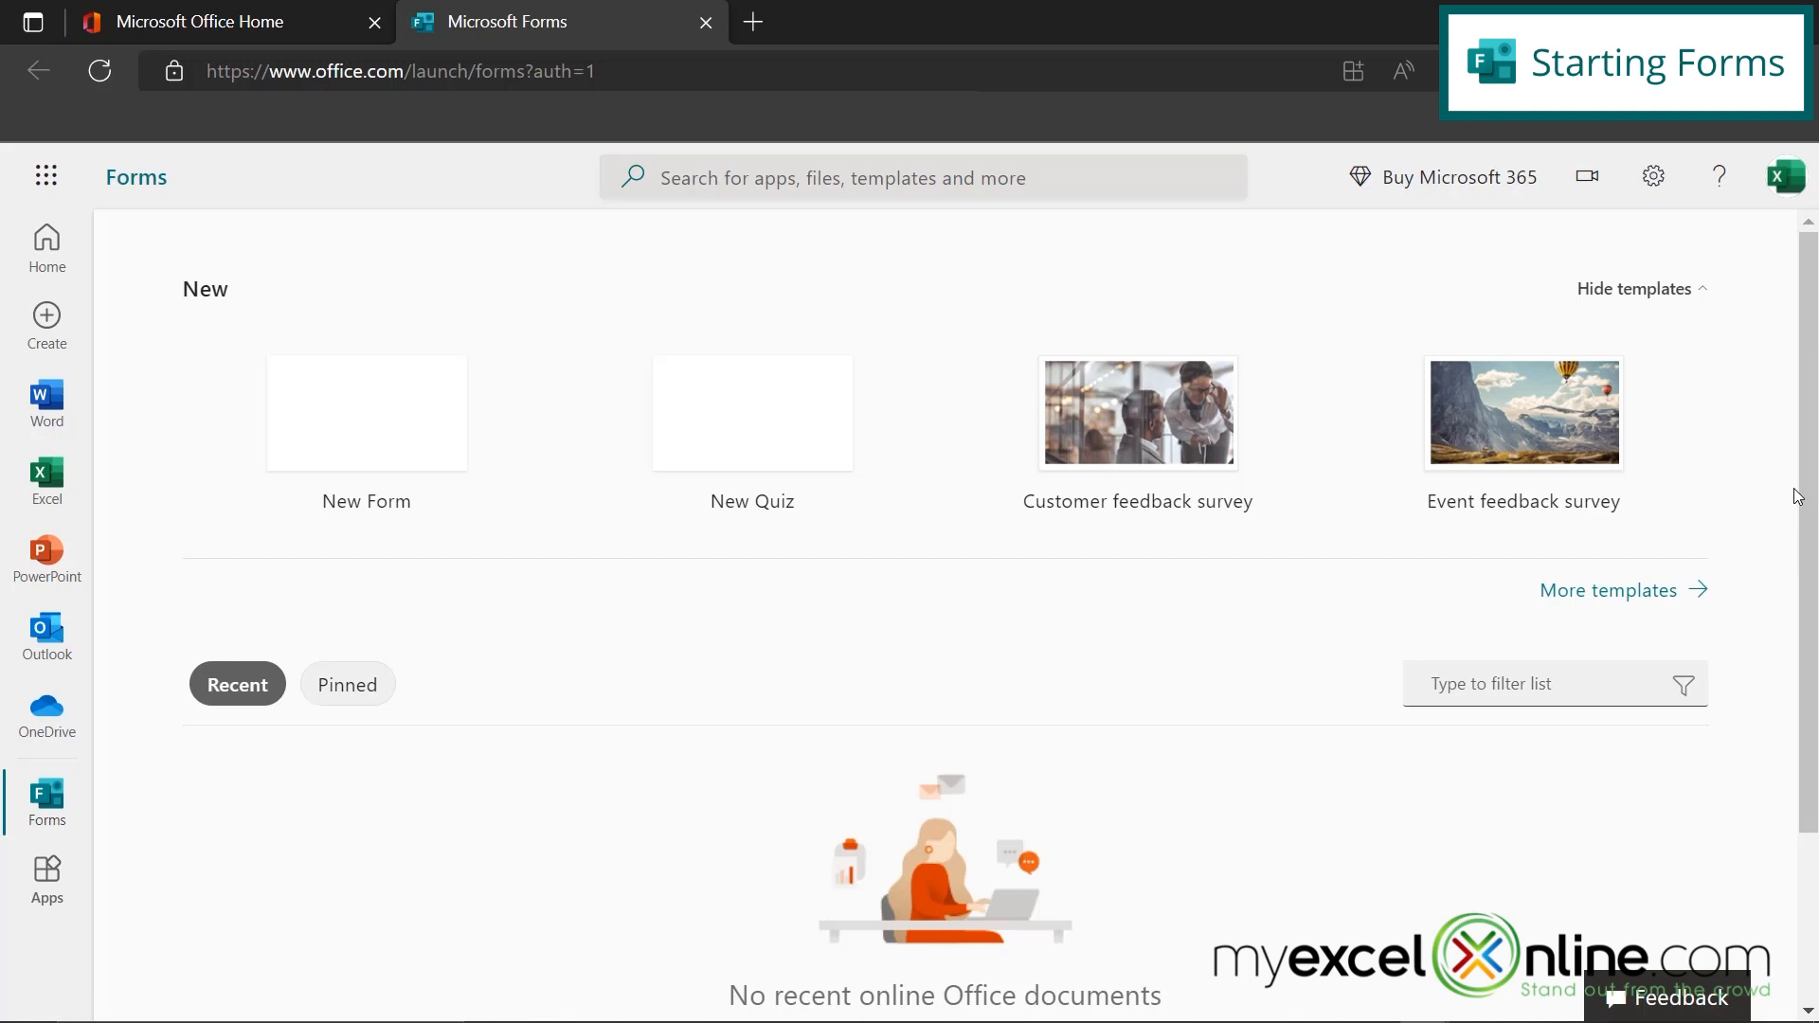
{"action": "mouse_move", "coordinate": [1713, 497]}
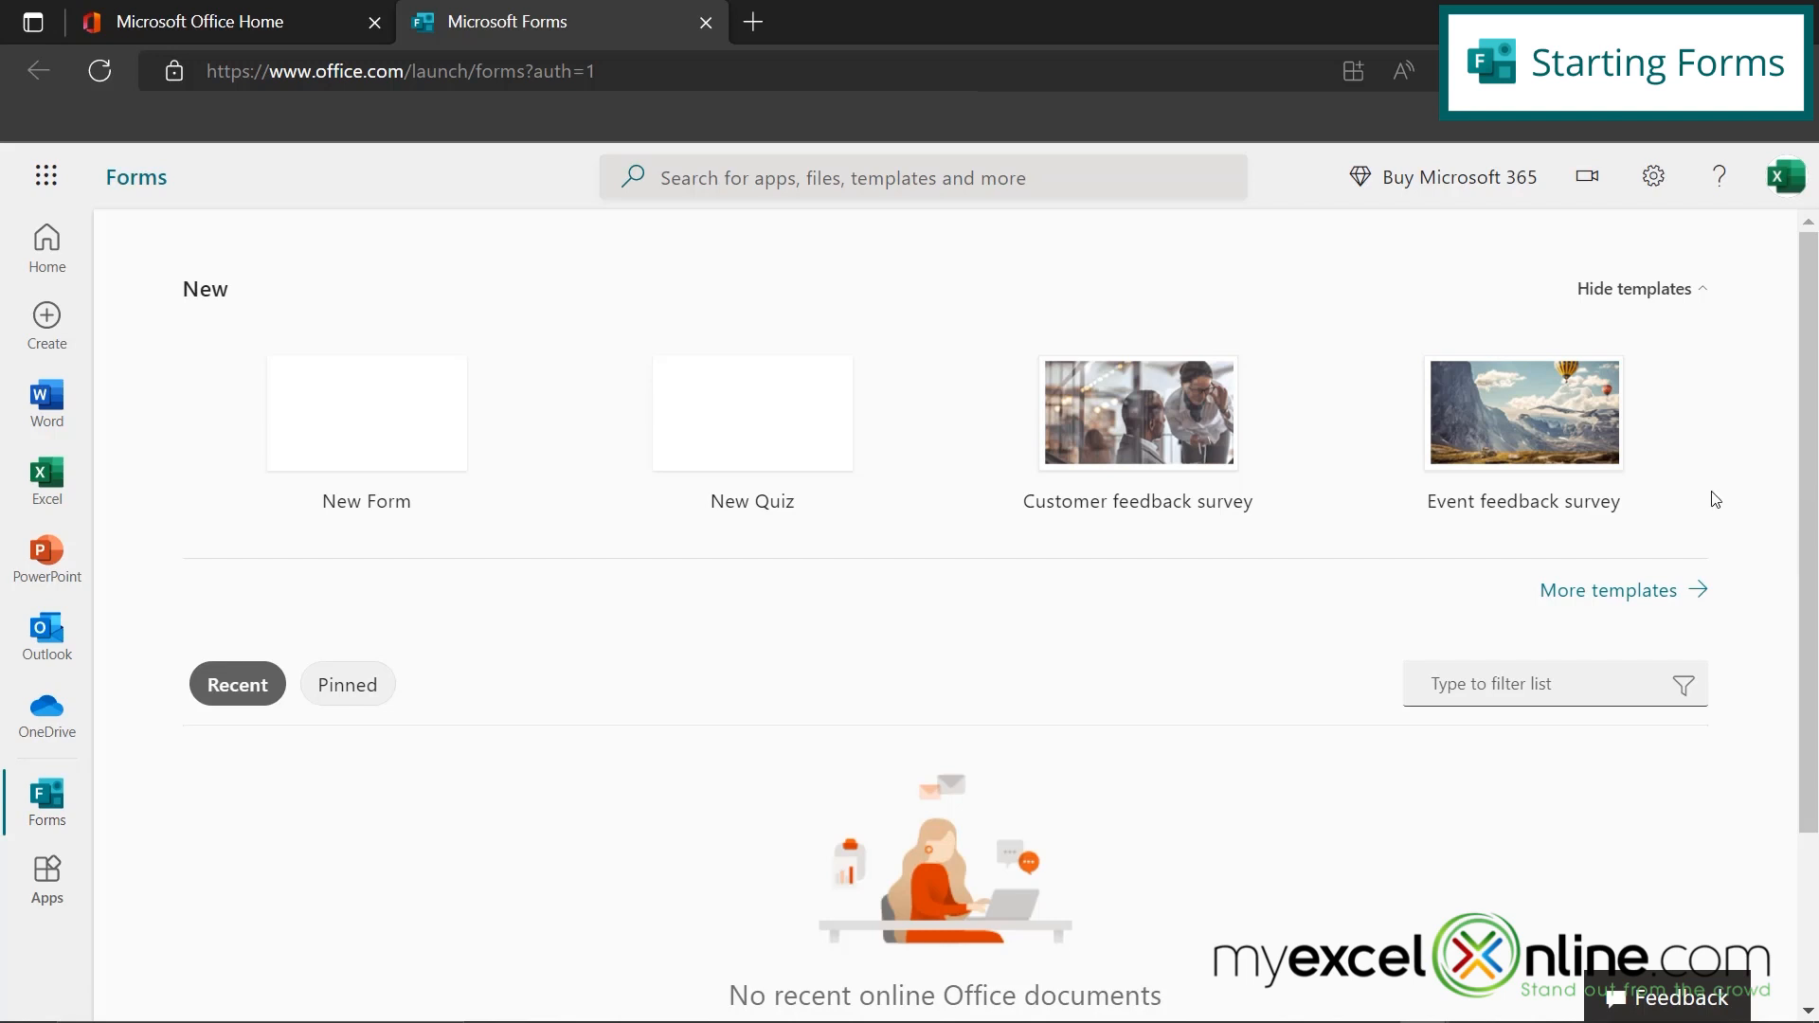
{"action": "left_click", "coordinate": [367, 412]}
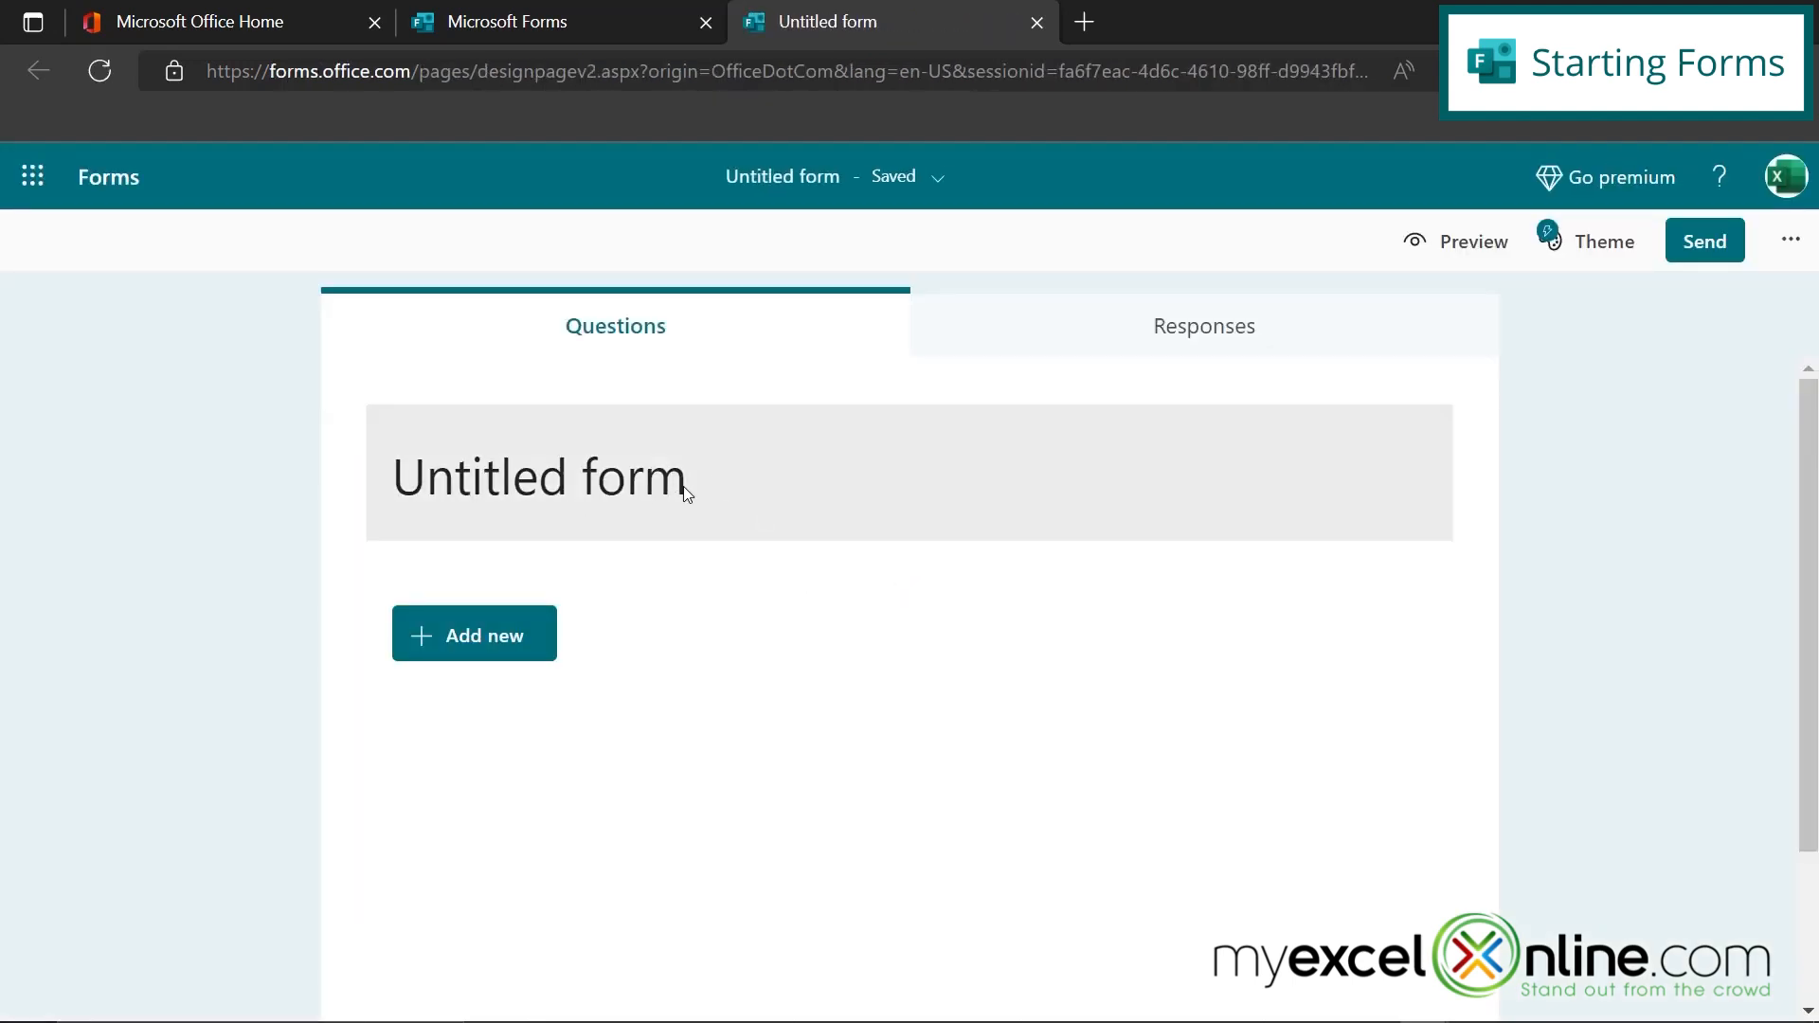
{"action": "mouse_move", "coordinate": [539, 660]}
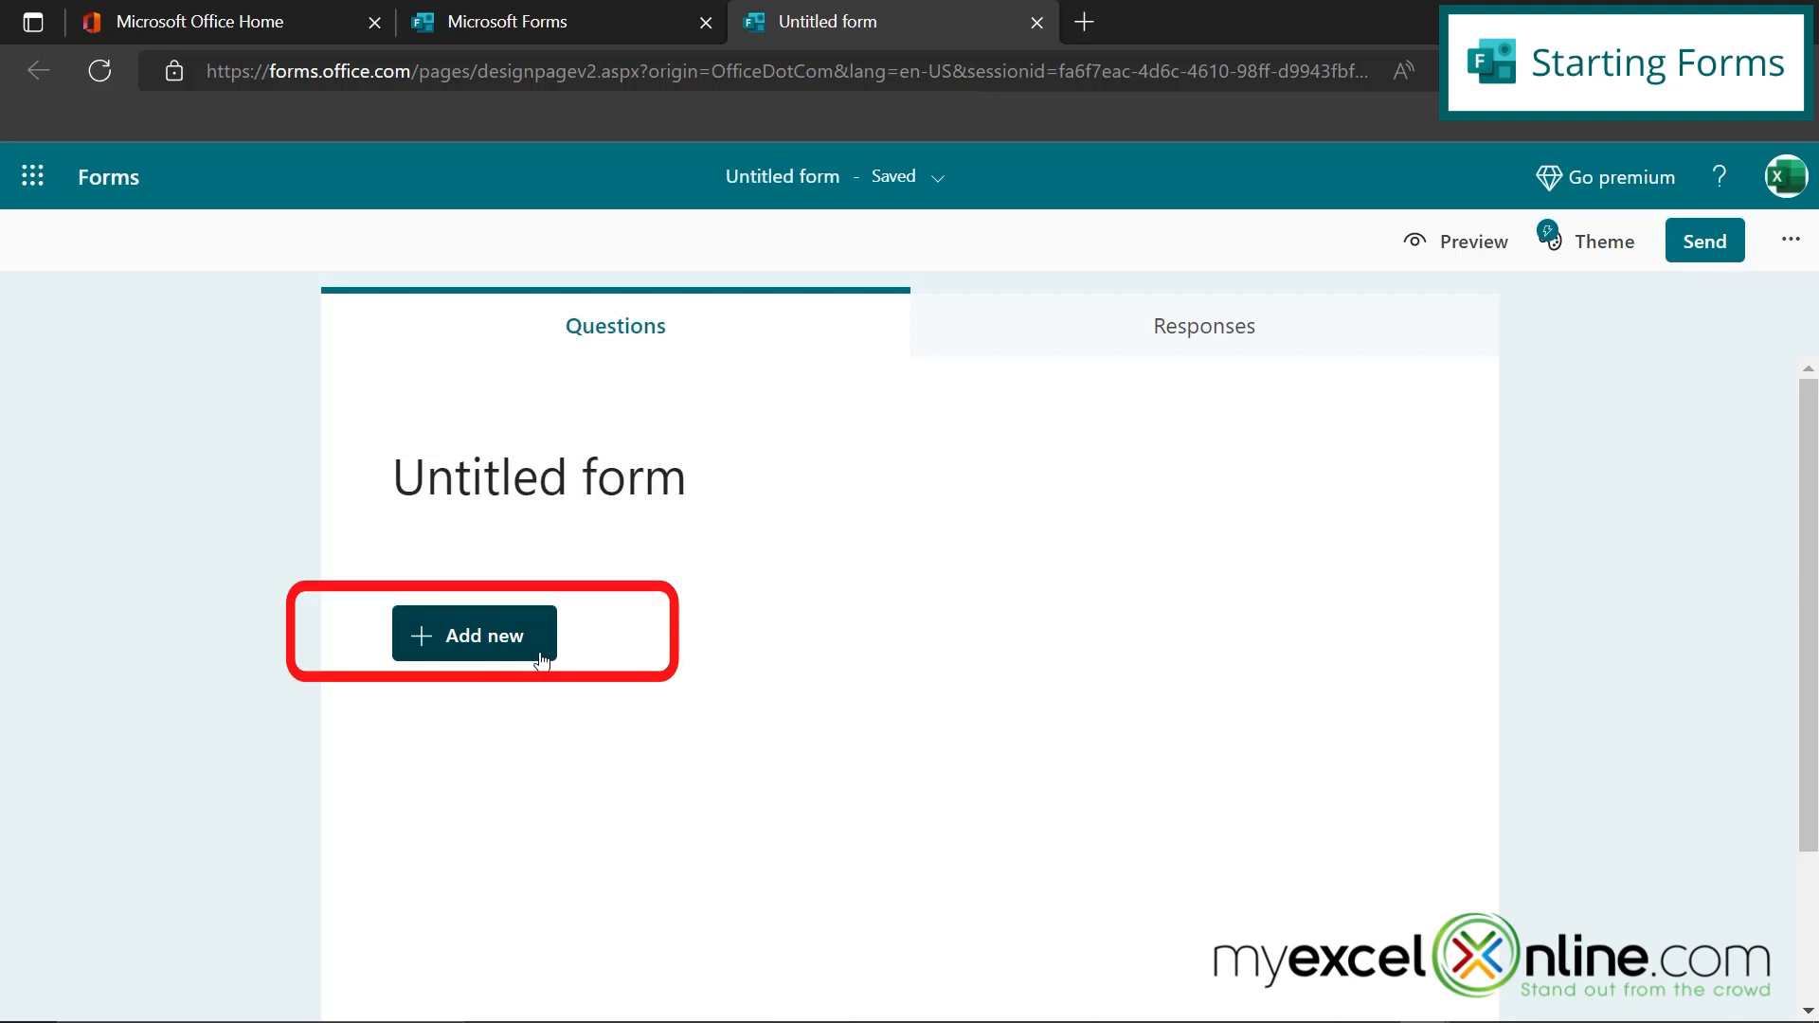
{"action": "mouse_move", "coordinate": [523, 700]}
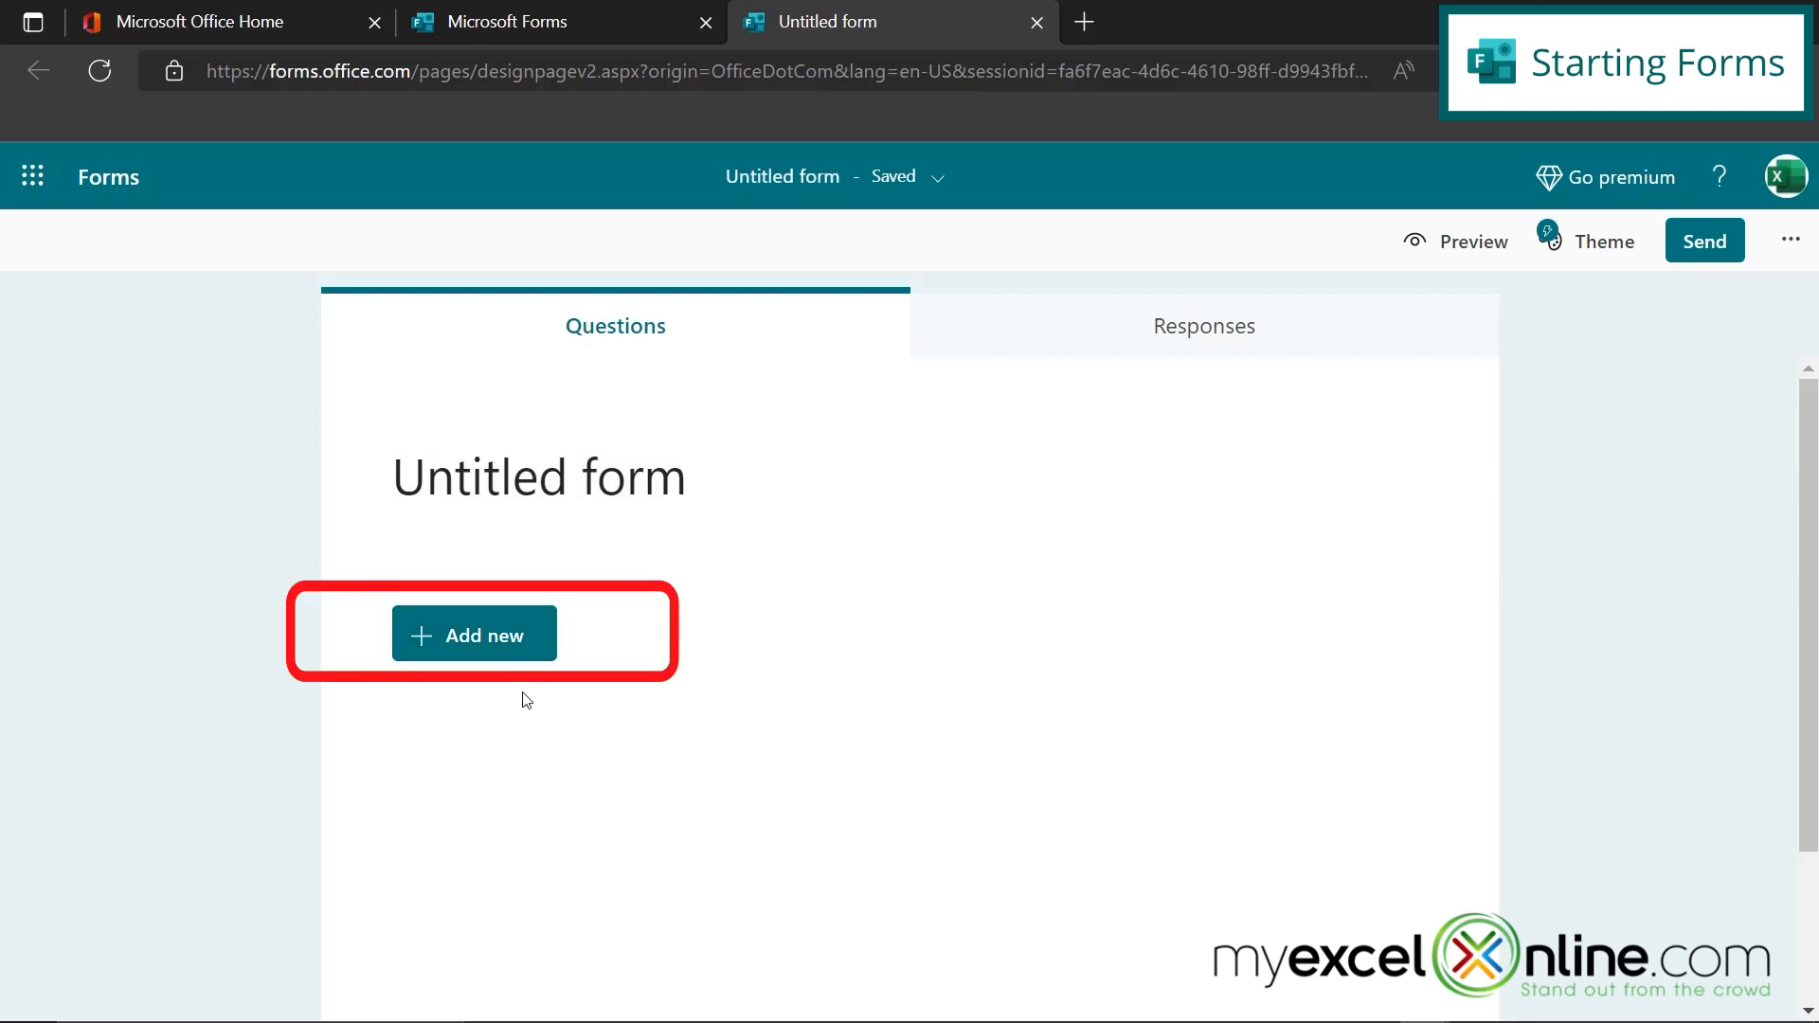
{"action": "mouse_move", "coordinate": [536, 735]}
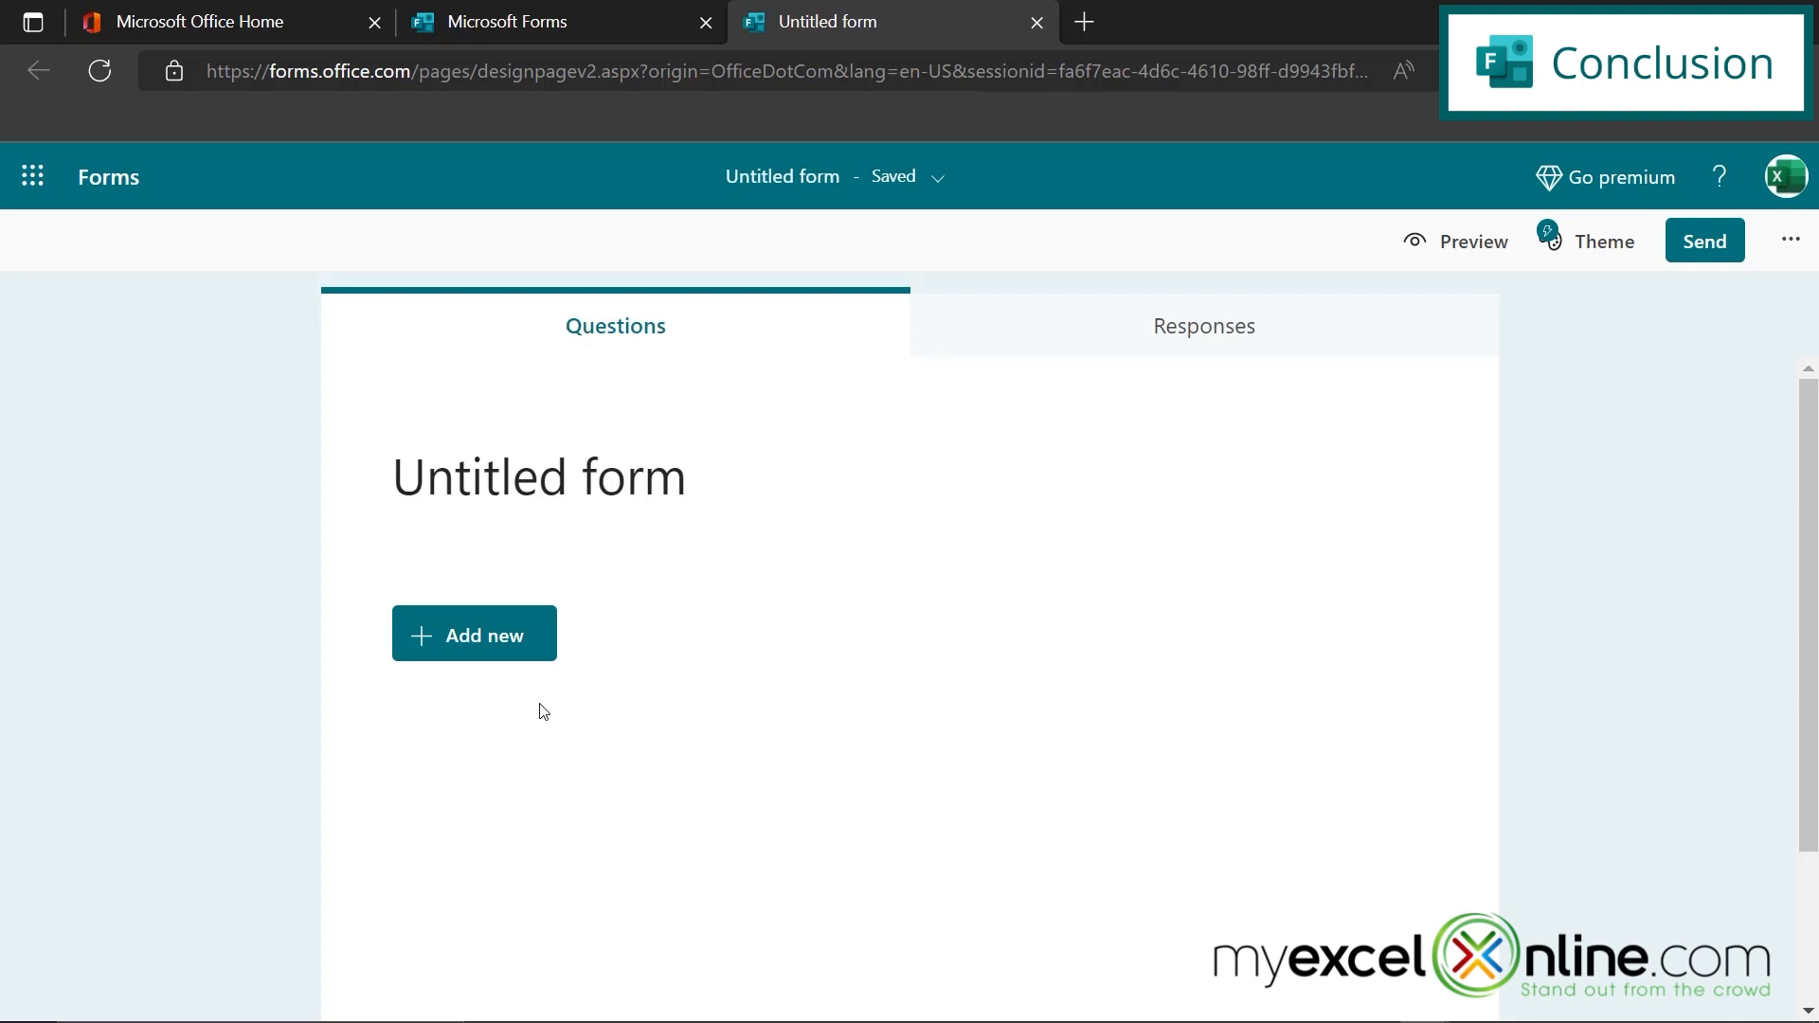
{"action": "mouse_move", "coordinate": [691, 715]}
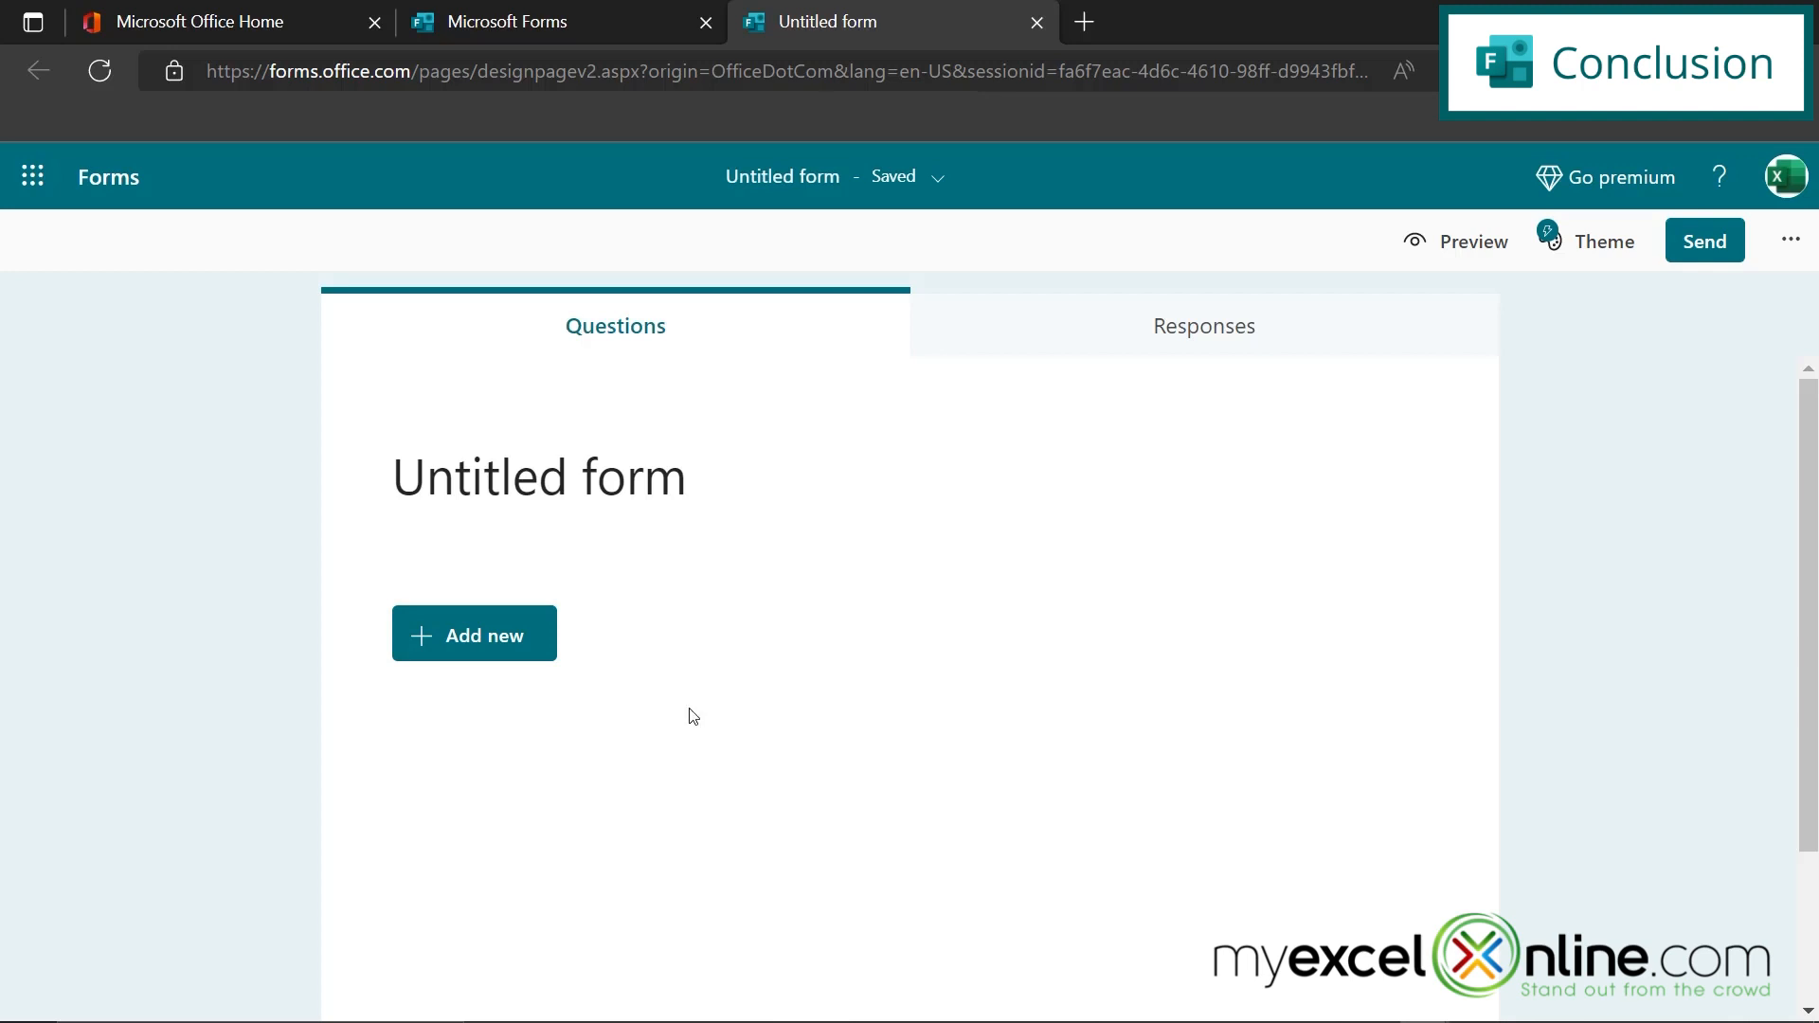